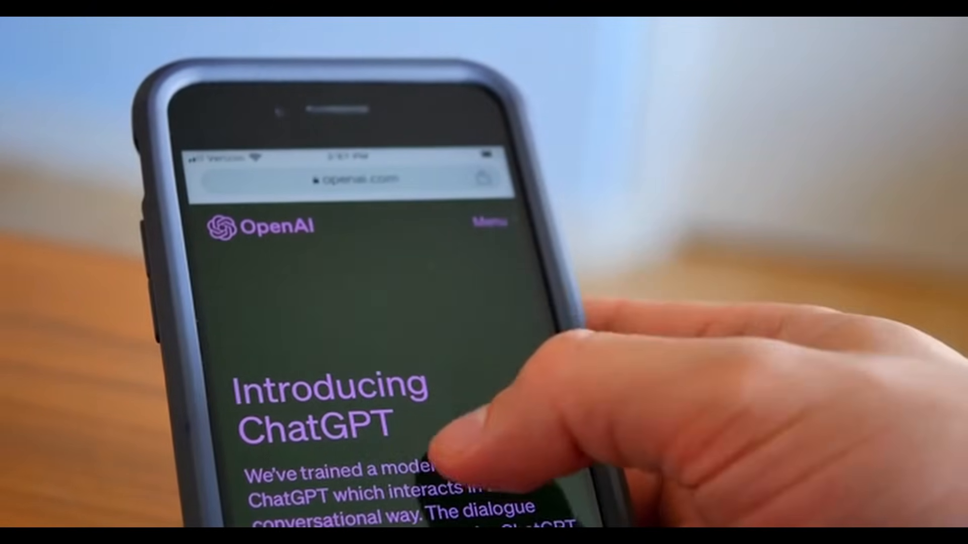
scroll(down, 3)
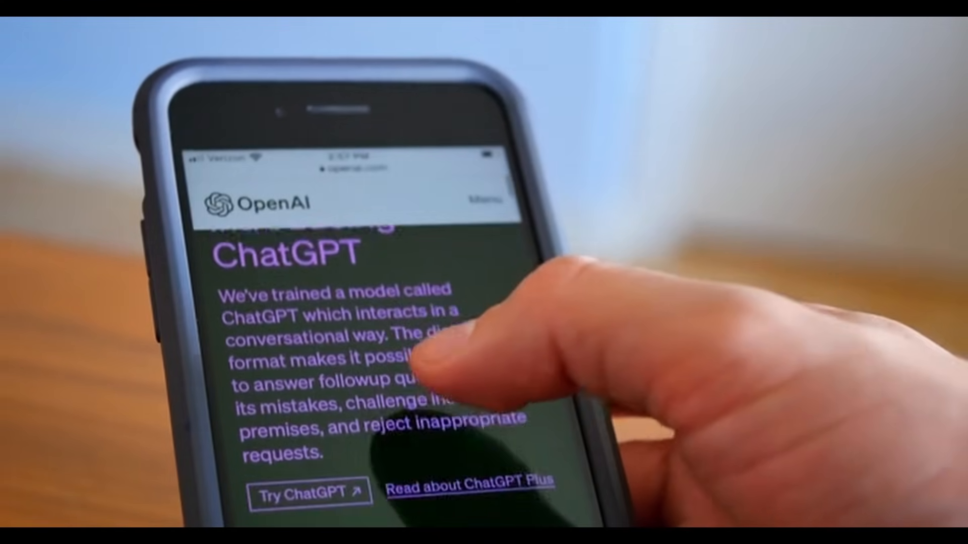
scroll(down, 3)
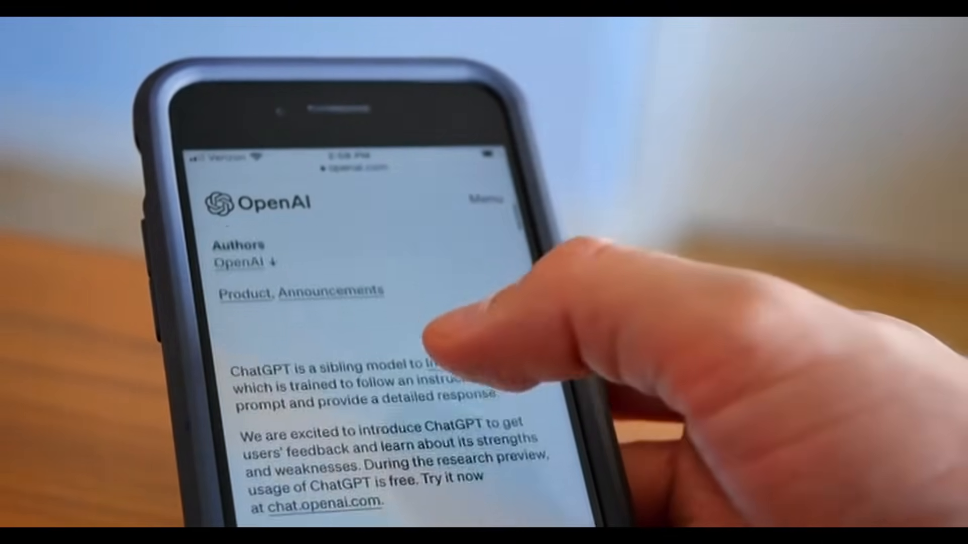
scroll(down, 3)
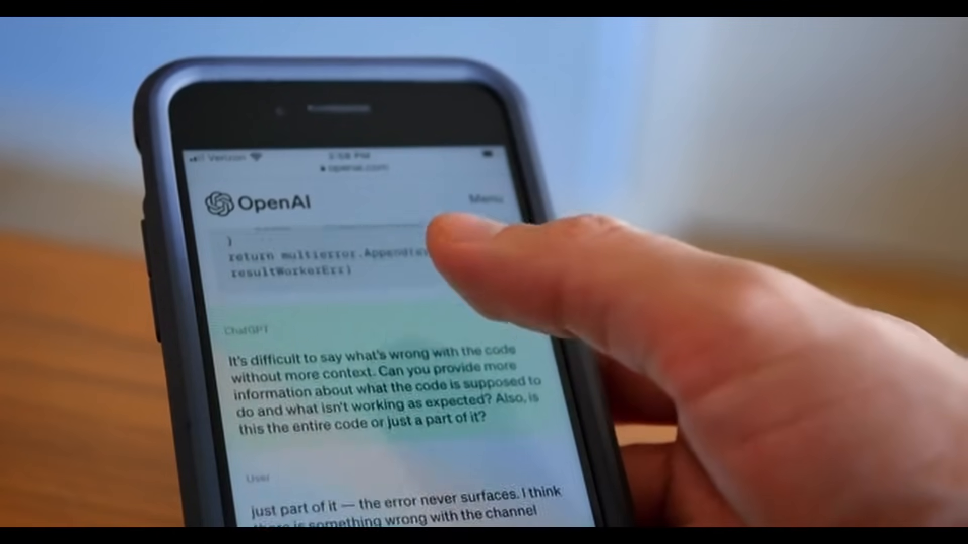
scroll(down, 3)
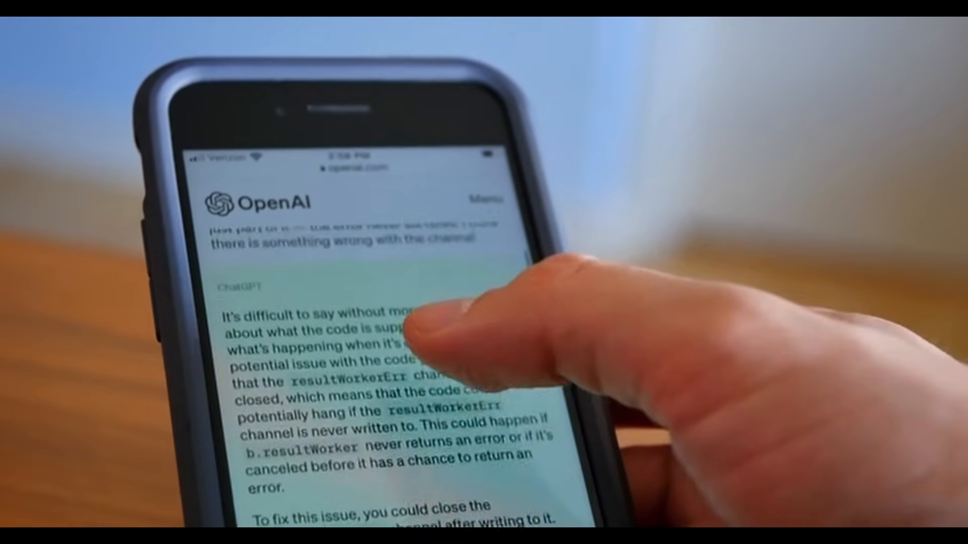
scroll(down, 3)
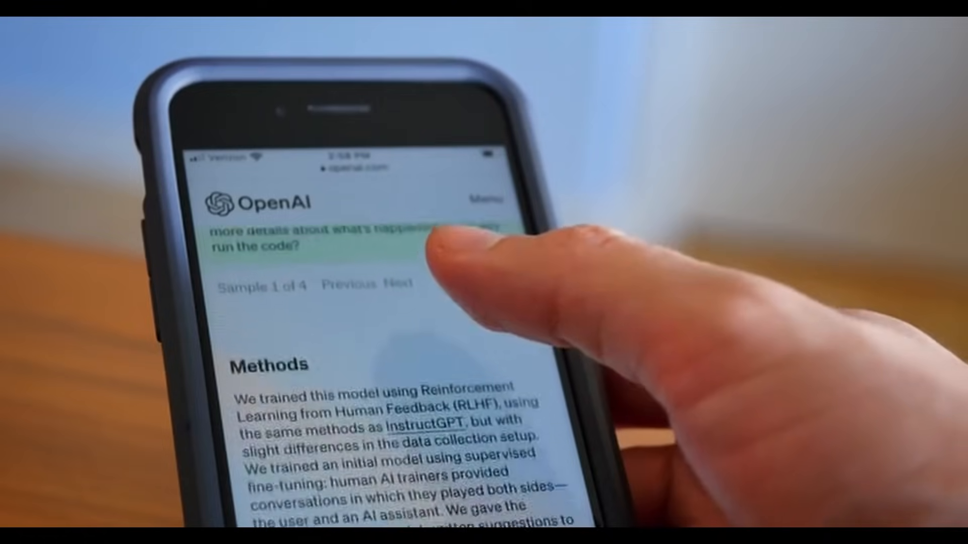
scroll(down, 3)
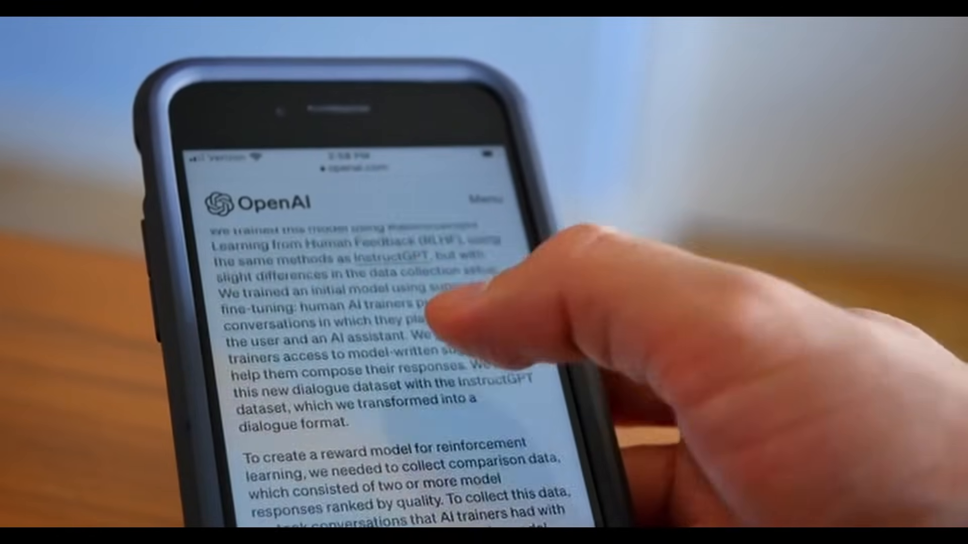
scroll(down, 3)
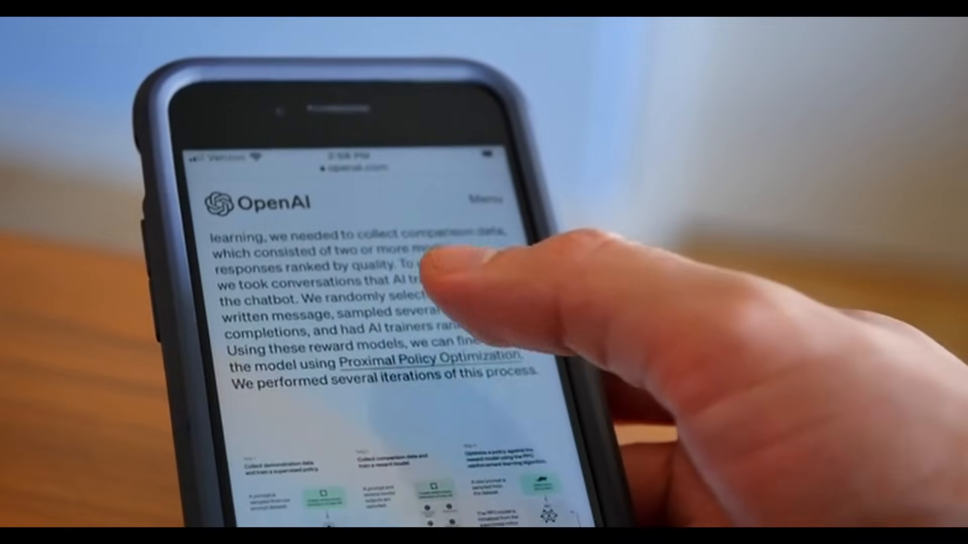
scroll(down, 3)
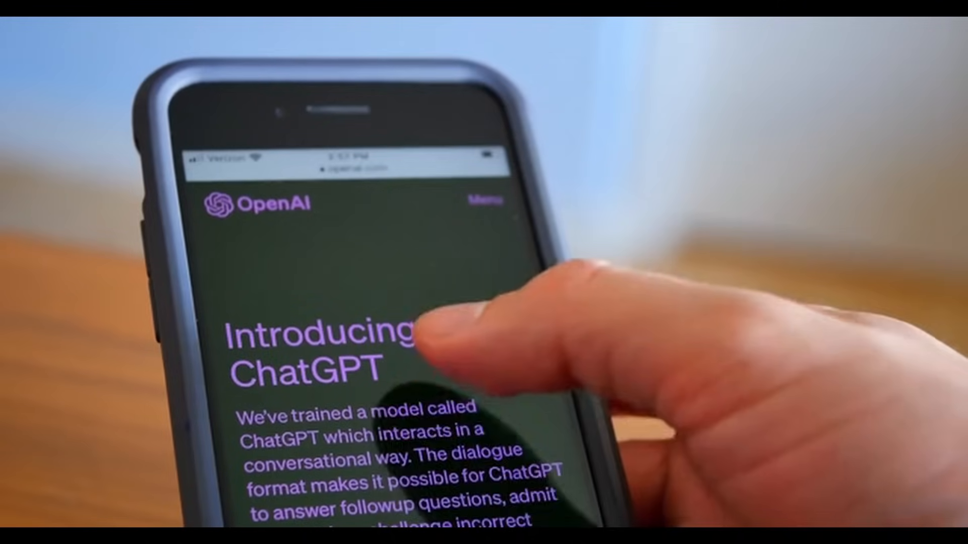
scroll(down, 3)
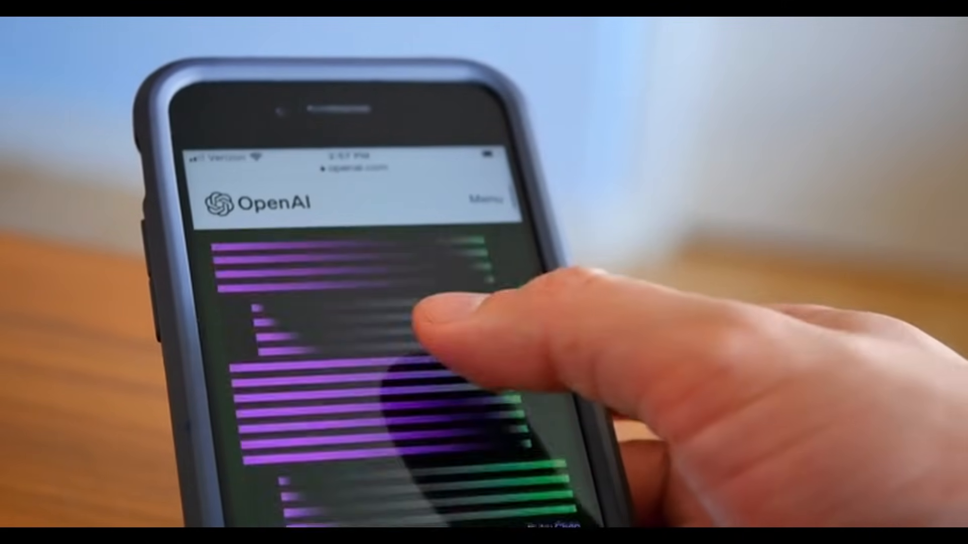
scroll(down, 3)
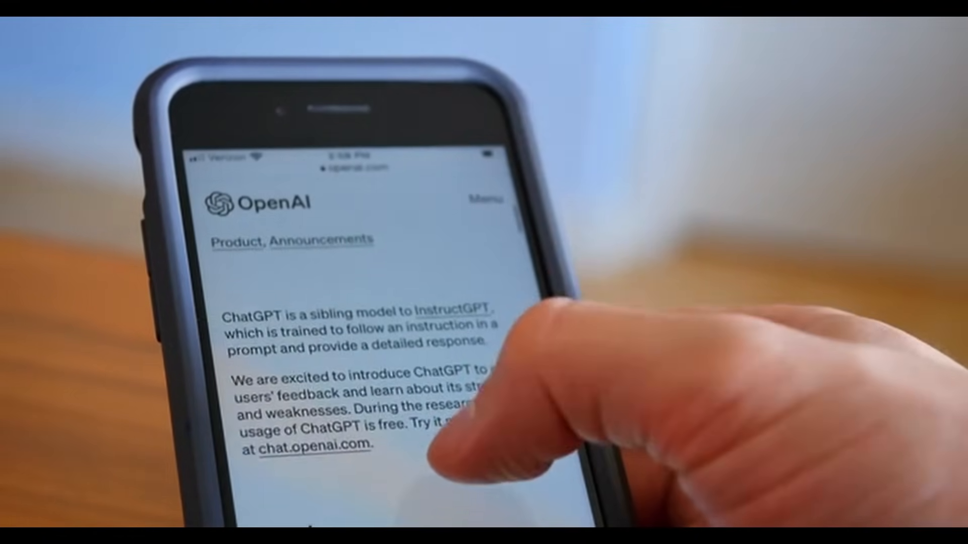
scroll(down, 3)
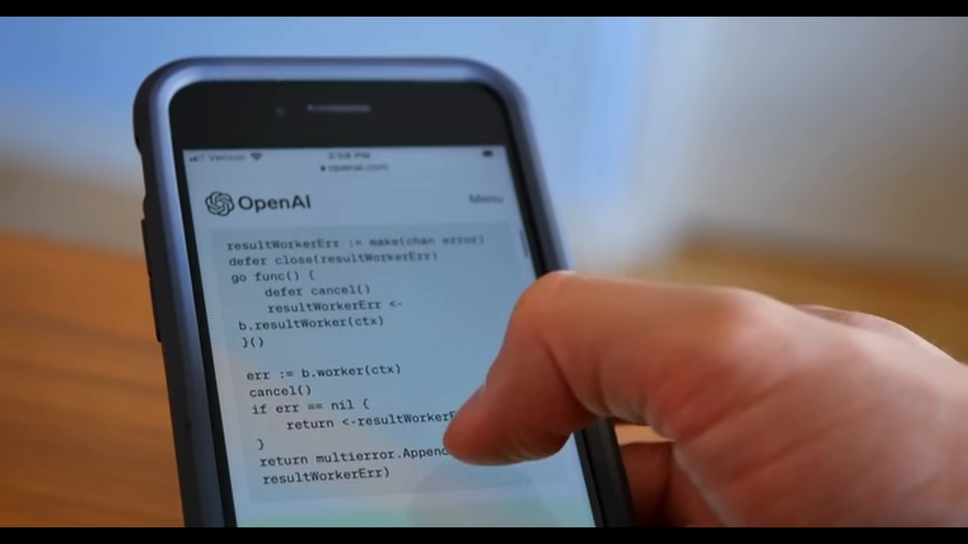
scroll(down, 3)
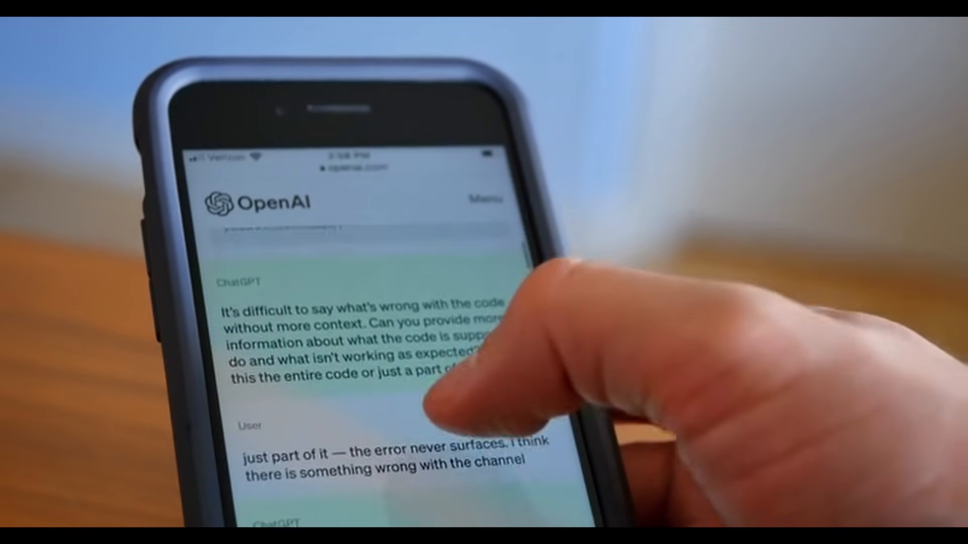